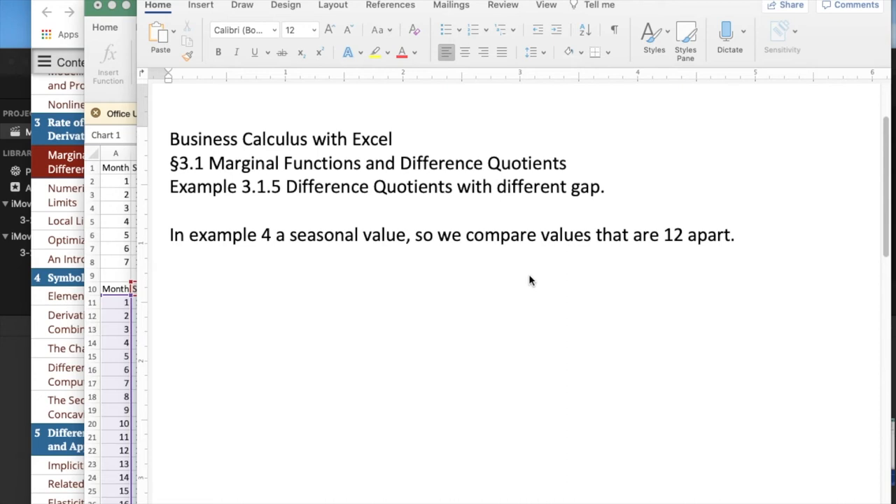
pyautogui.moveTo(530, 272)
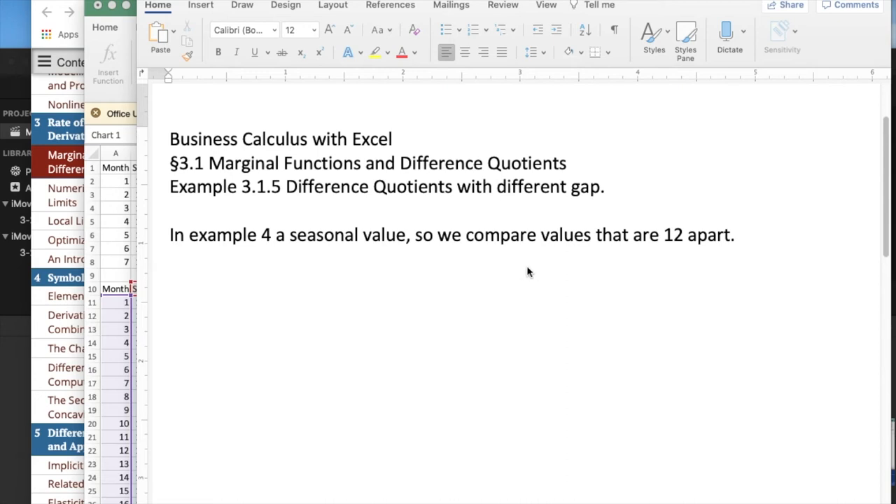
pyautogui.moveTo(511, 219)
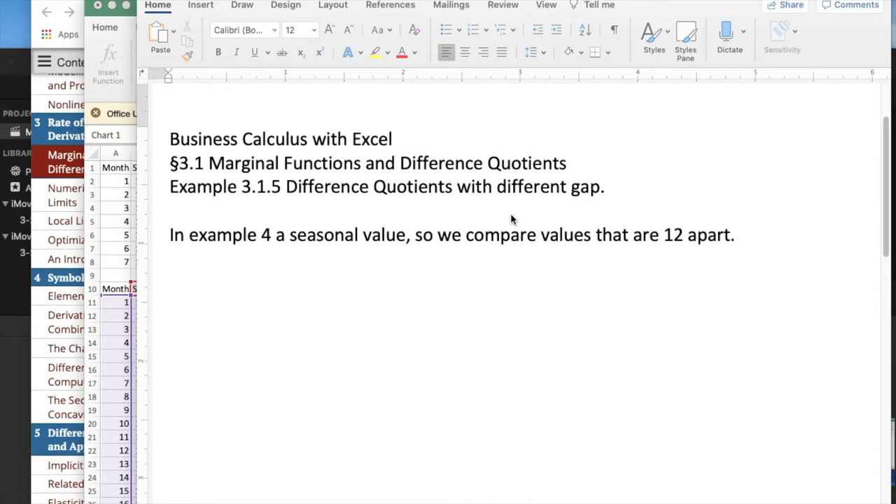
pyautogui.moveTo(320, 241)
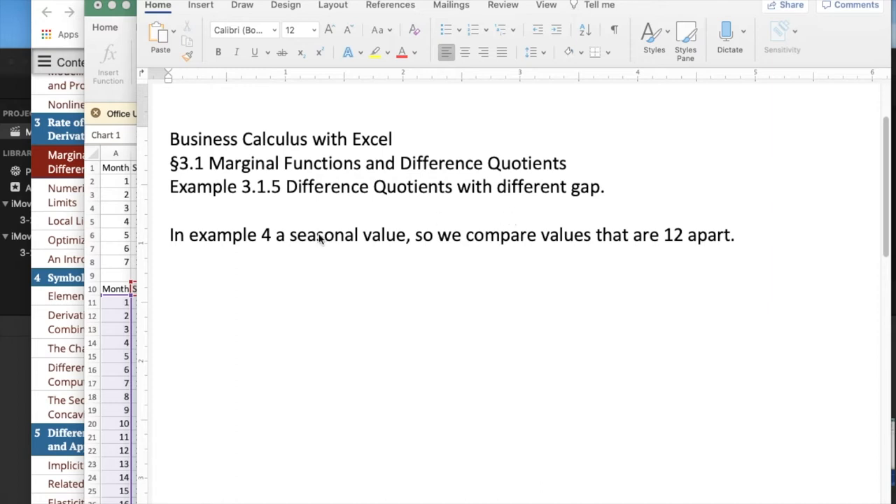
pyautogui.moveTo(182, 262)
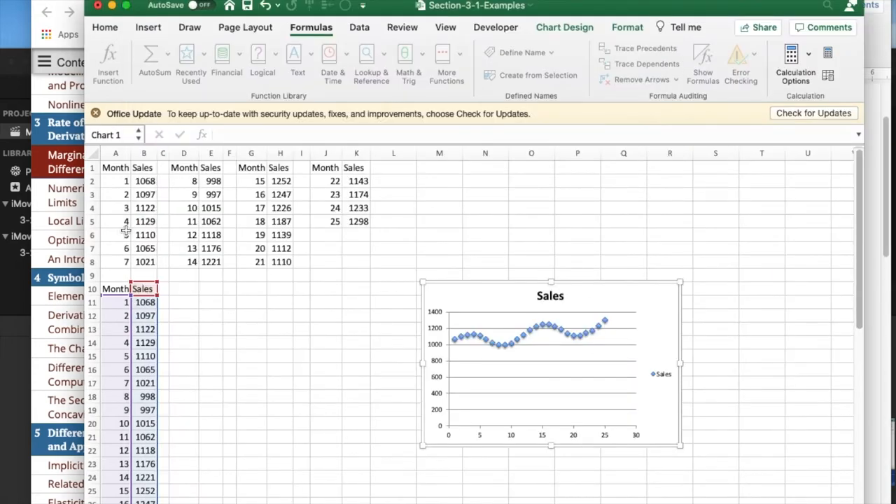
pyautogui.moveTo(243, 244)
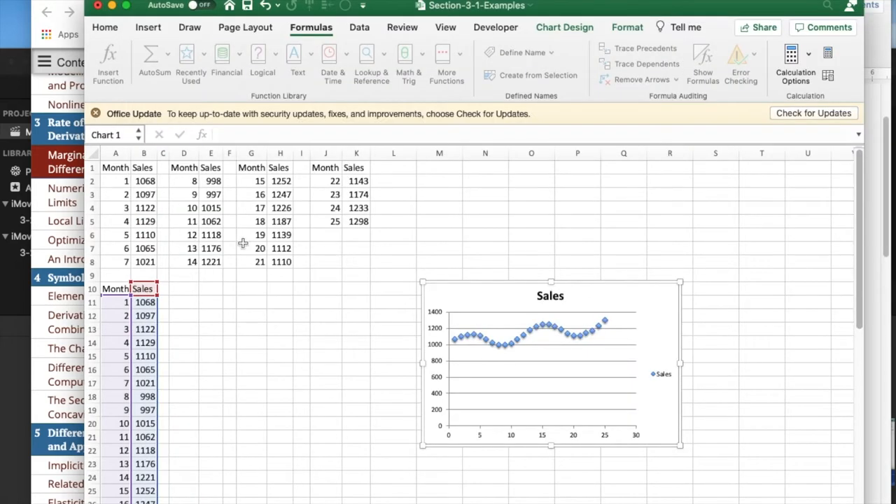
pyautogui.moveTo(498, 267)
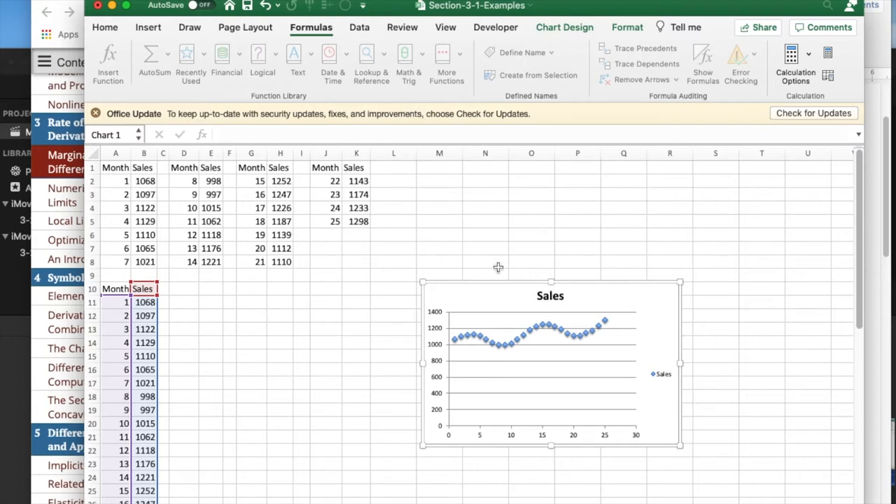
pyautogui.moveTo(544, 328)
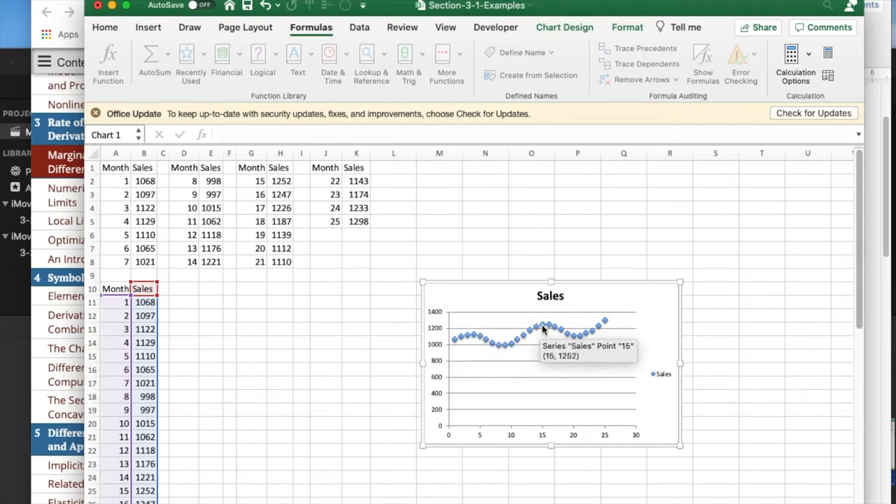
pyautogui.moveTo(614, 323)
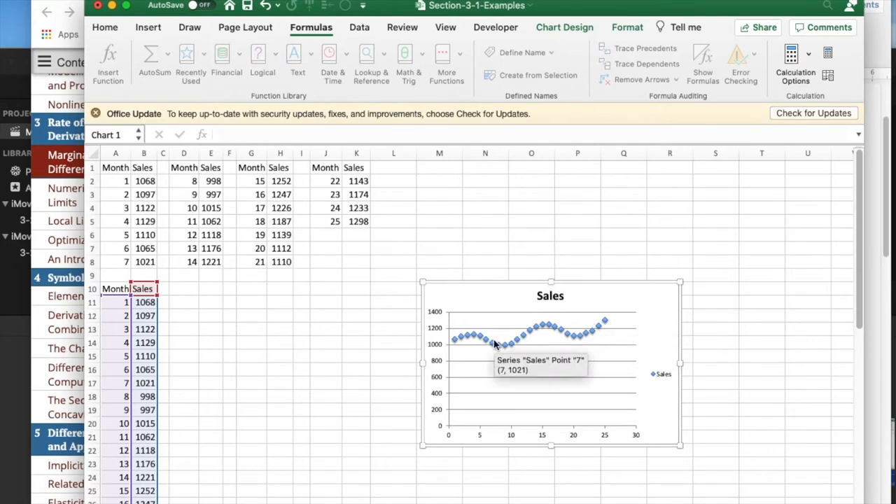
pyautogui.moveTo(544, 328)
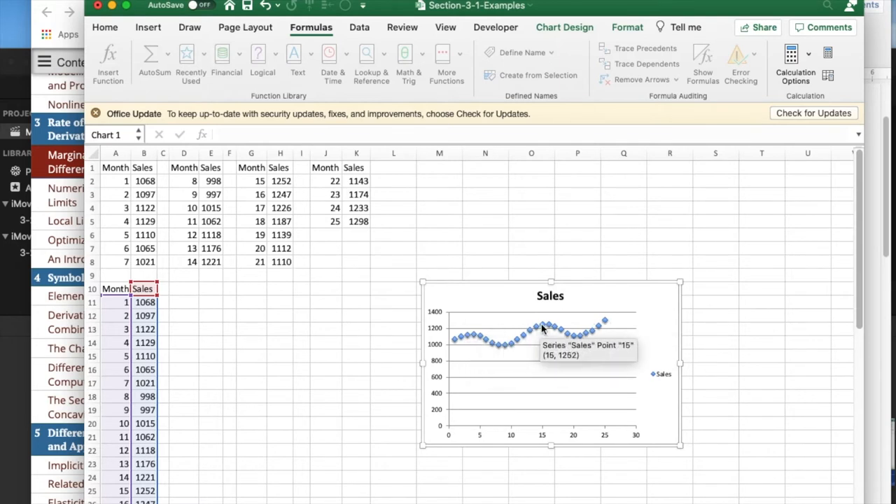
pyautogui.moveTo(493, 328)
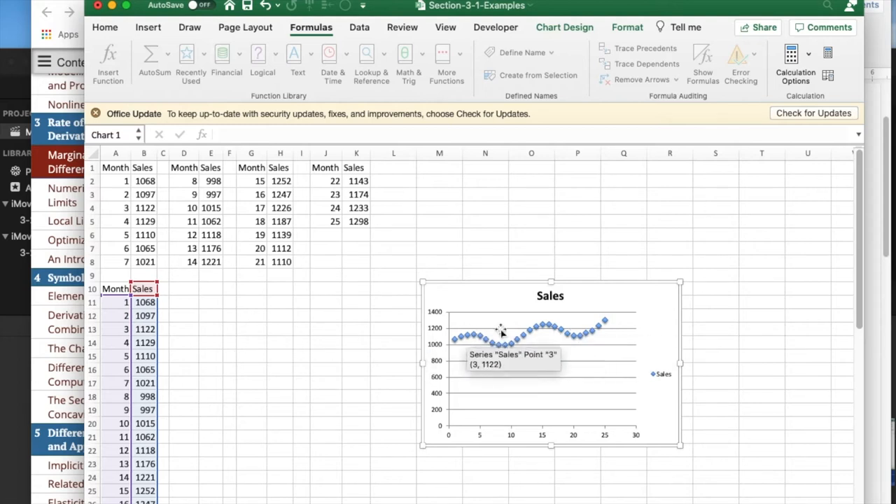
pyautogui.moveTo(550, 325)
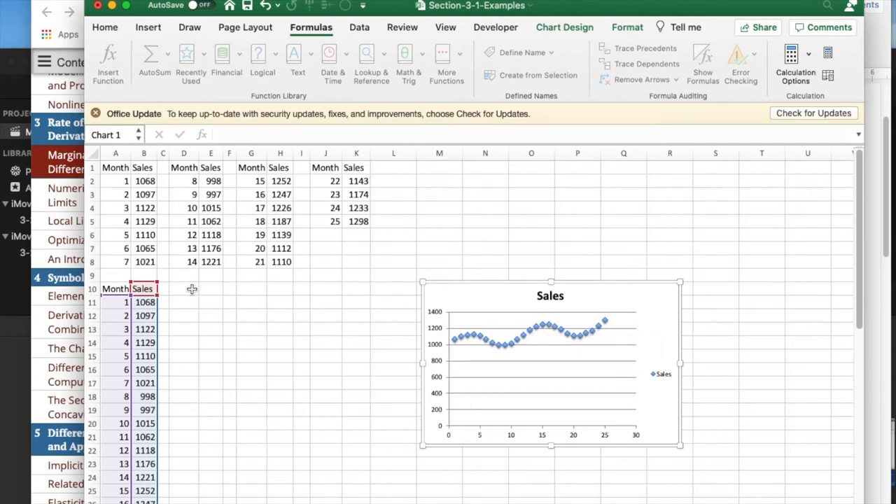
# Step: Enter =B12-B11 in D11 and copy the one-month difference down column D (first value 29)
pyautogui.click(184, 288)
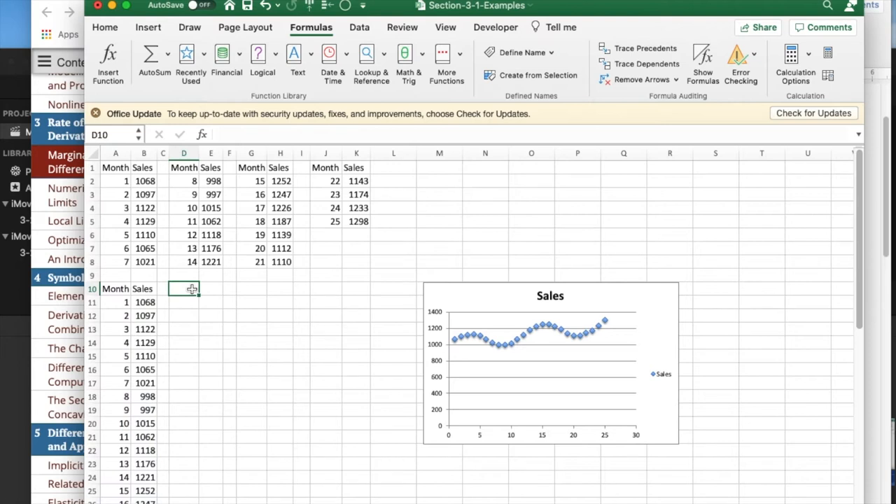
pyautogui.click(185, 302)
pyautogui.write('=')
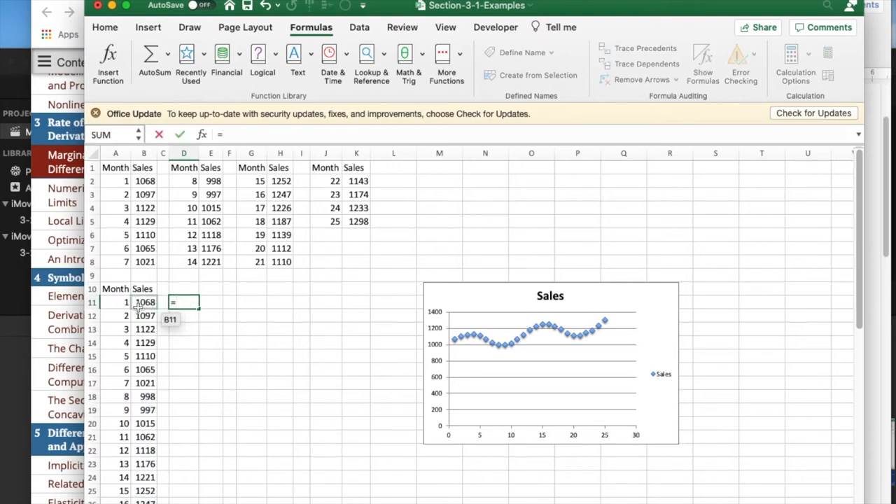
pyautogui.click(145, 315)
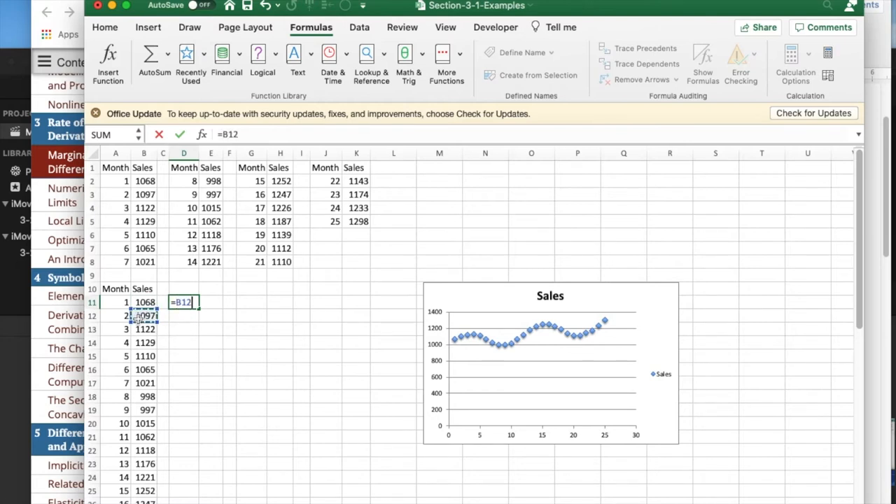
pyautogui.write('-B11')
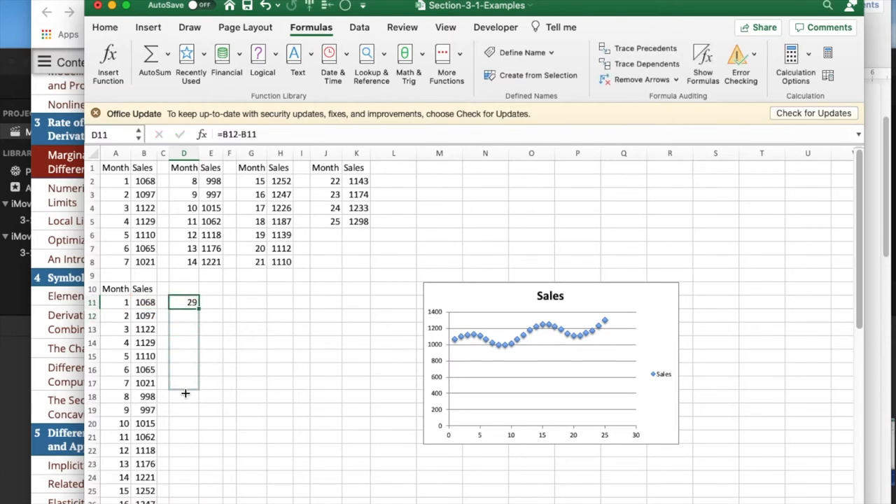
pyautogui.moveTo(196, 303); pyautogui.dragTo(196, 392)
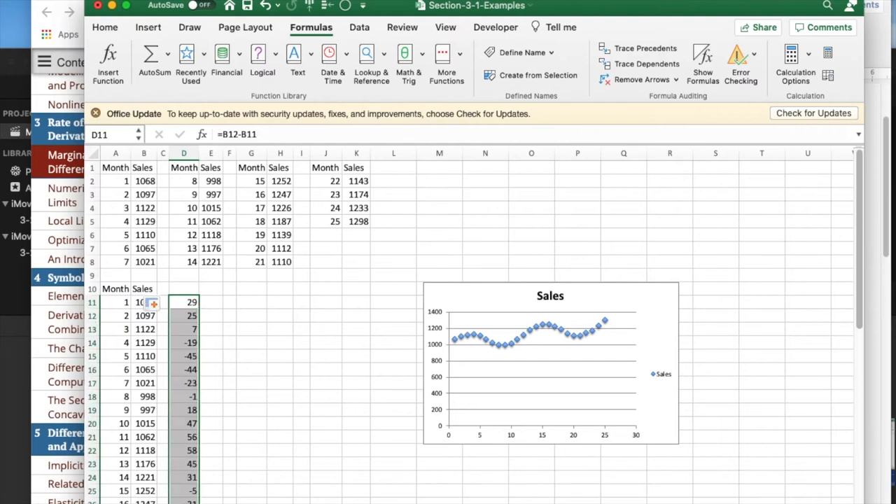
pyautogui.moveTo(188, 377)
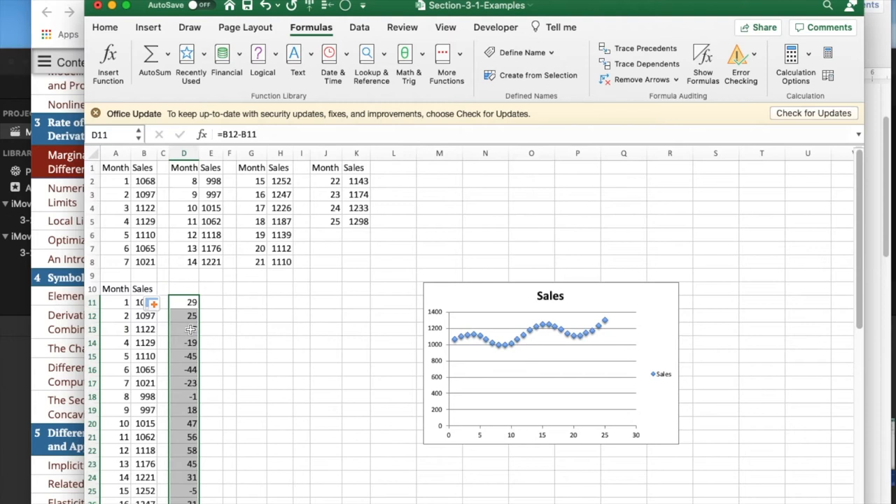
pyautogui.moveTo(249, 305)
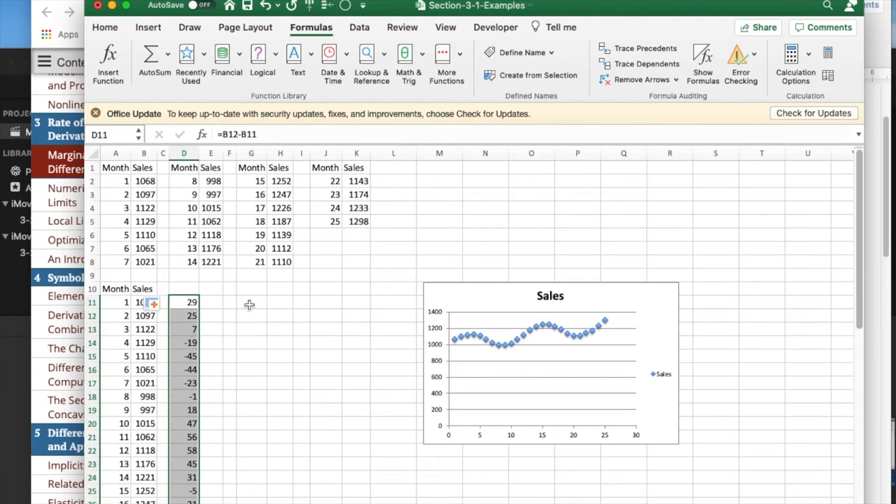
# Step: Enter =B23-B11 in G11 and copy the 12-month difference down to G22 (first value 108)
pyautogui.click(250, 303)
pyautogui.write('=')
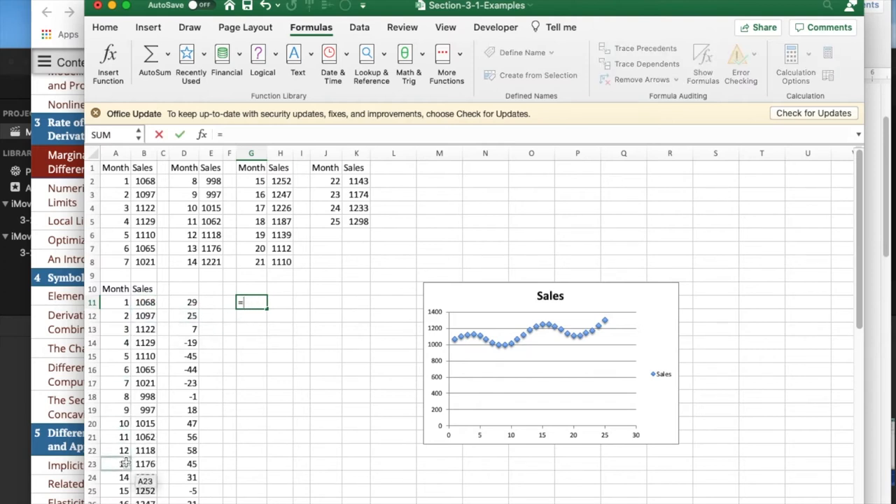
pyautogui.click(143, 463)
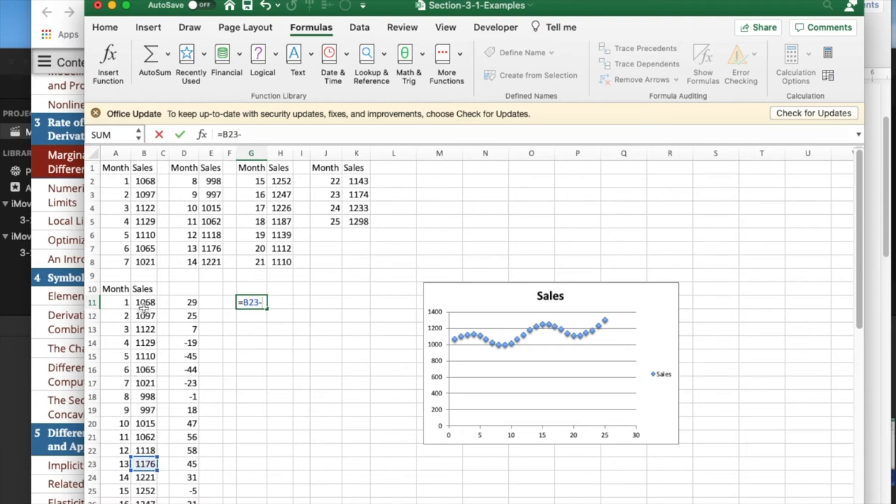
pyautogui.click(145, 302)
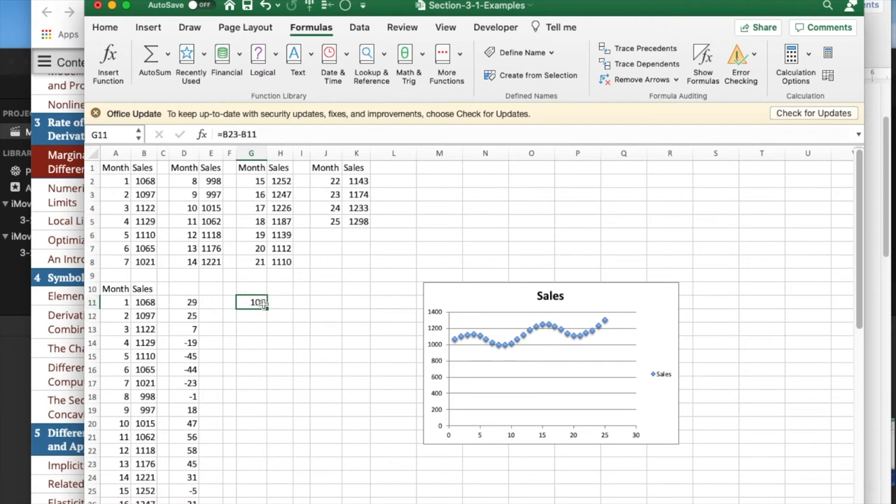
pyautogui.moveTo(253, 302); pyautogui.dragTo(252, 370)
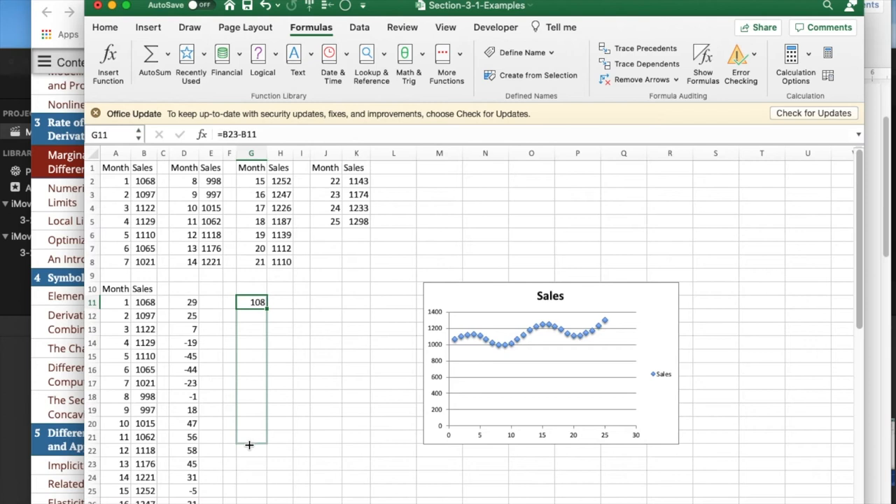
pyautogui.moveTo(250, 303); pyautogui.dragTo(251, 451)
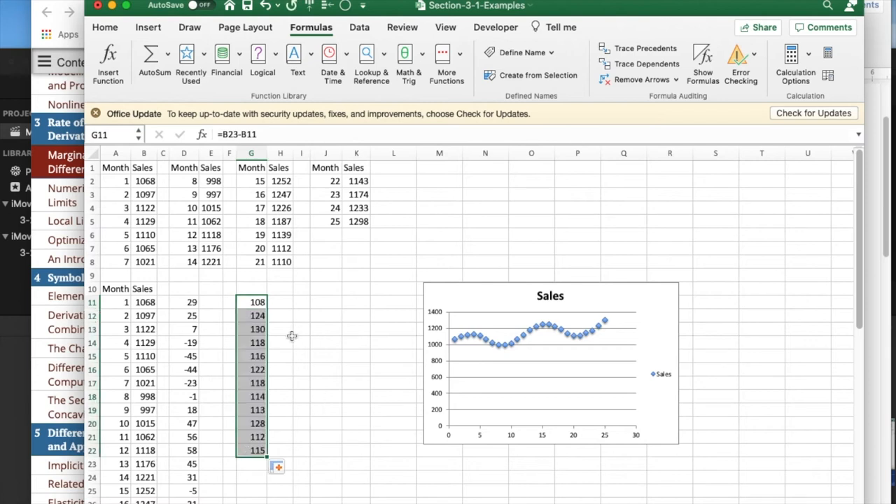
pyautogui.moveTo(249, 381)
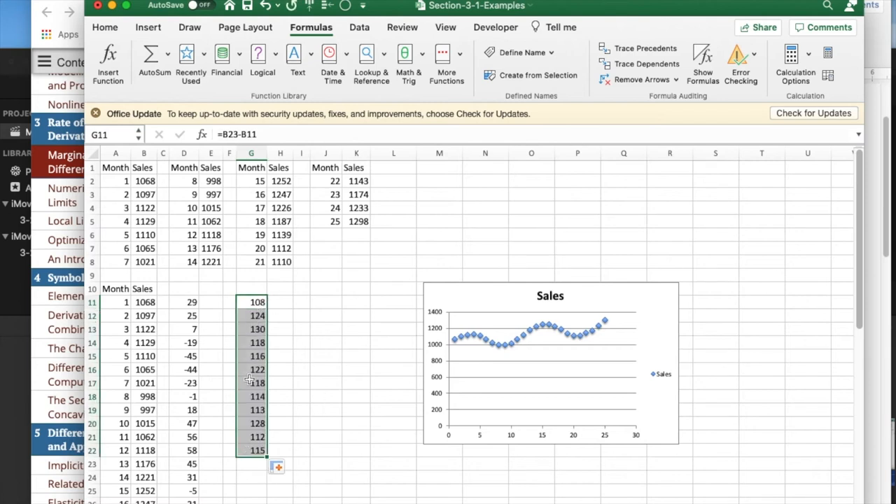
pyautogui.moveTo(249, 451)
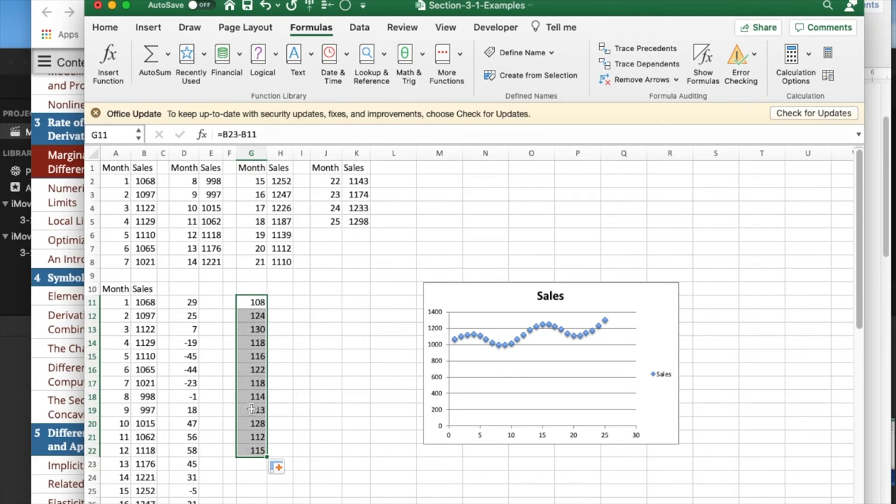
pyautogui.moveTo(547, 356)
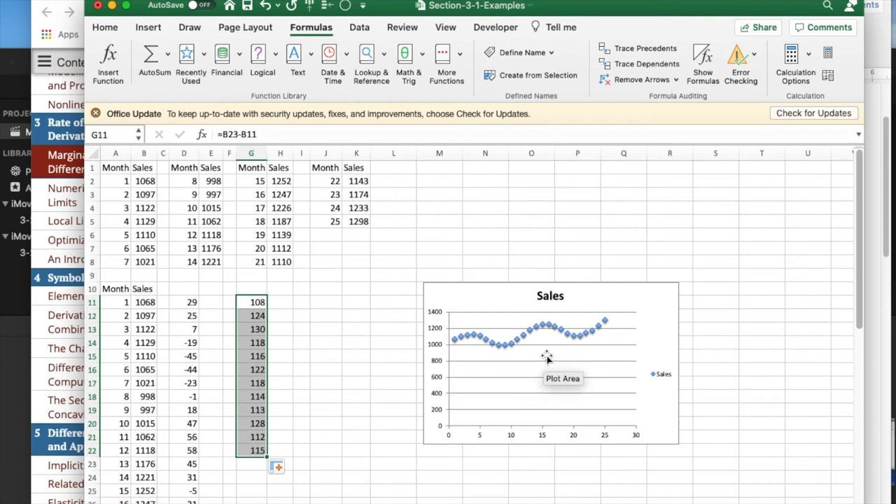
pyautogui.moveTo(432, 375)
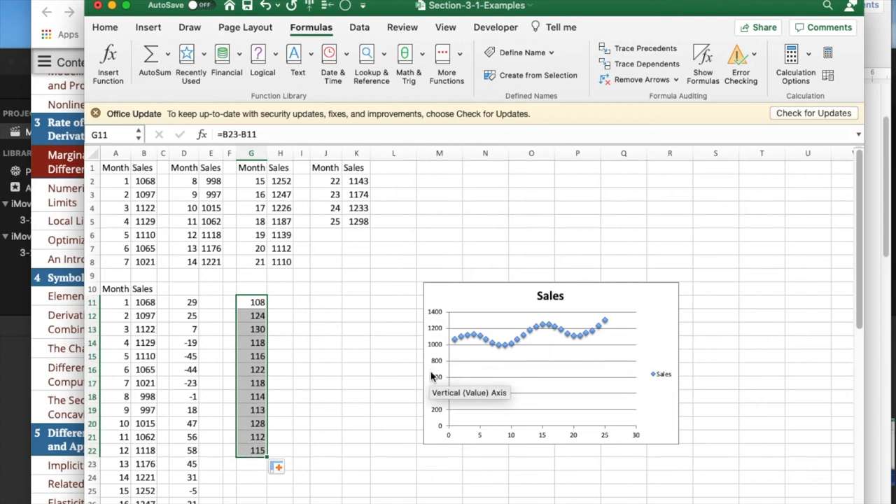
pyautogui.moveTo(595, 334)
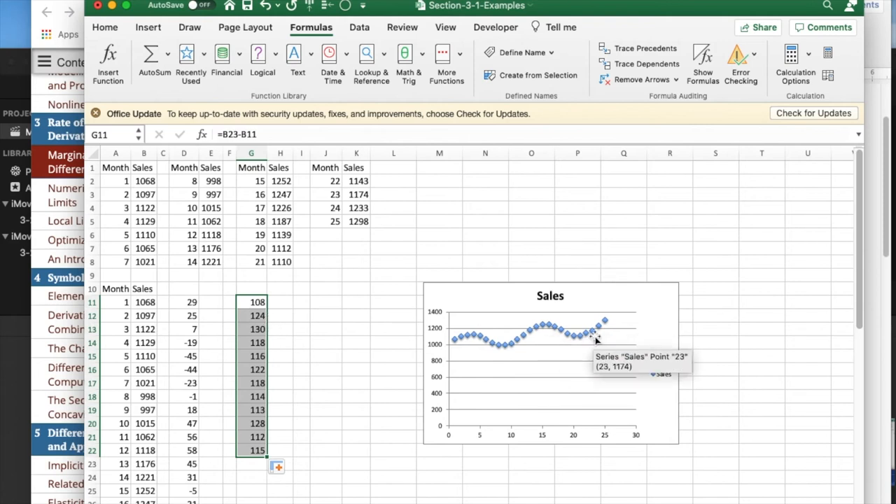
pyautogui.moveTo(599, 322)
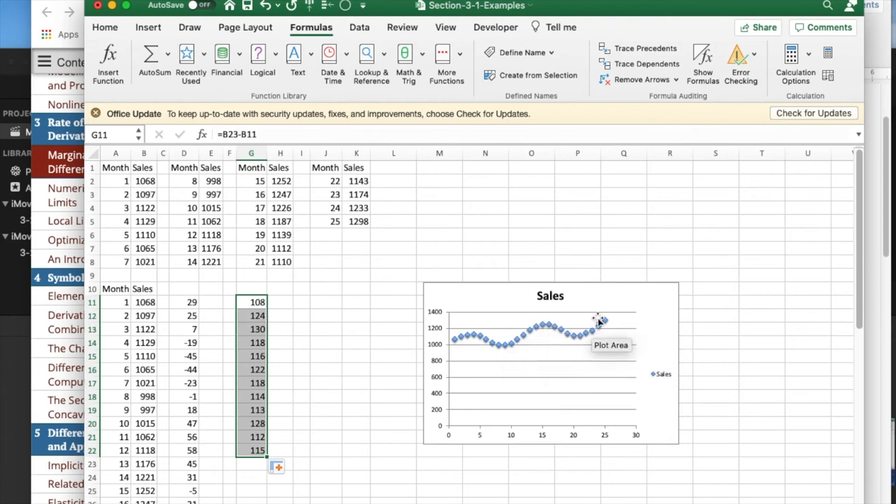
pyautogui.moveTo(602, 314)
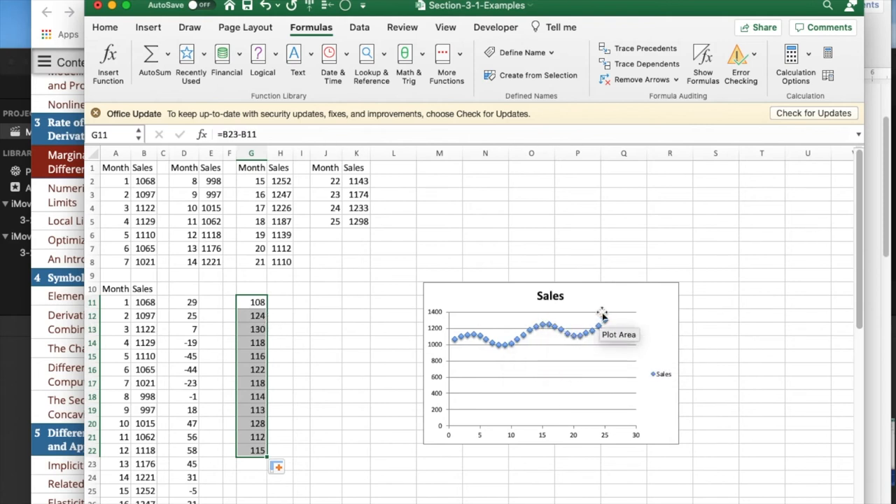
pyautogui.moveTo(549, 325)
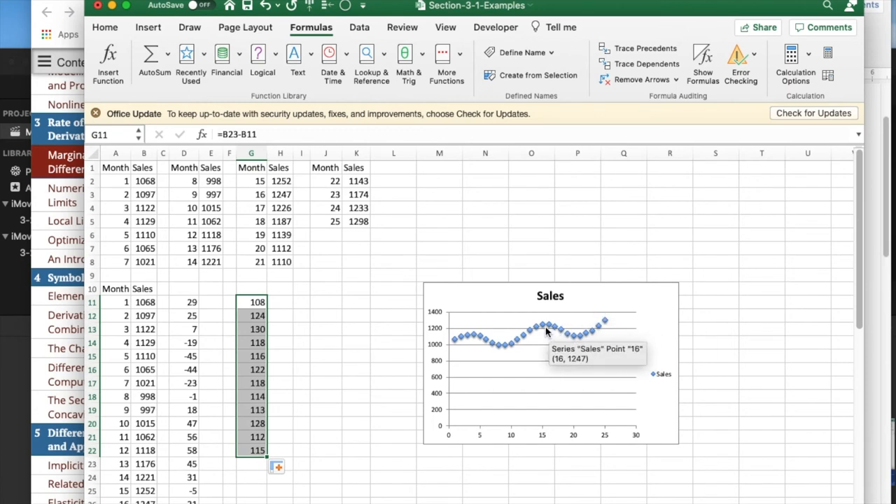
# Step: Give the Sales series a Moving Average trendline with Period set to 12
pyautogui.rightClick(547, 329)
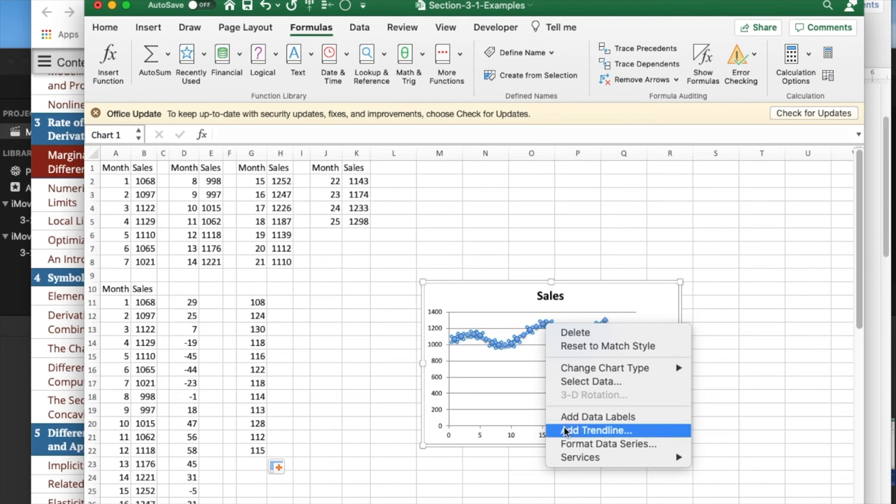
pyautogui.click(597, 430)
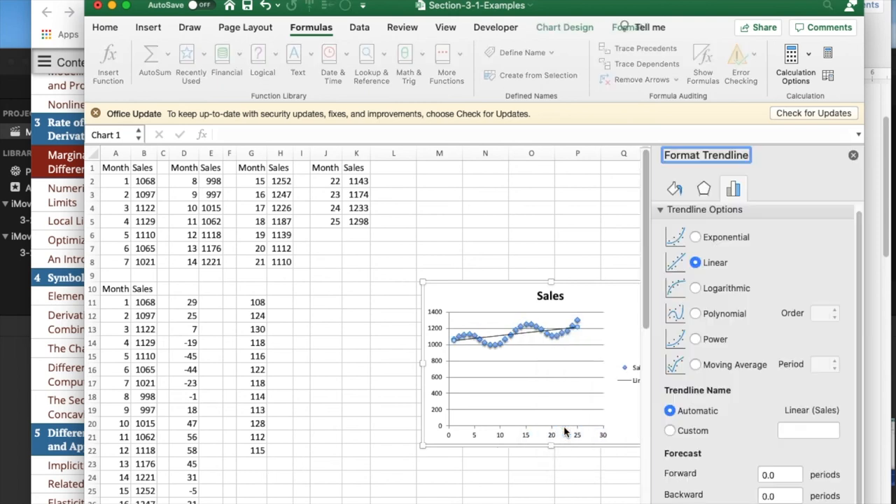
pyautogui.moveTo(568, 348)
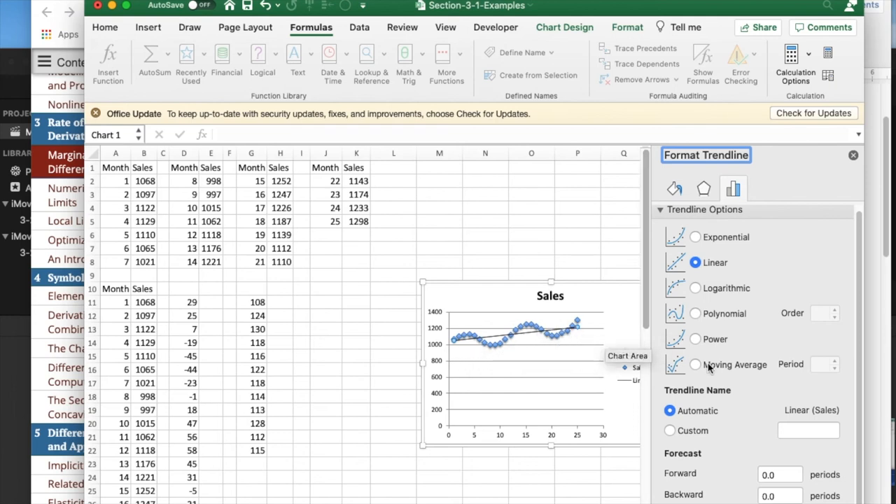
pyautogui.click(694, 364)
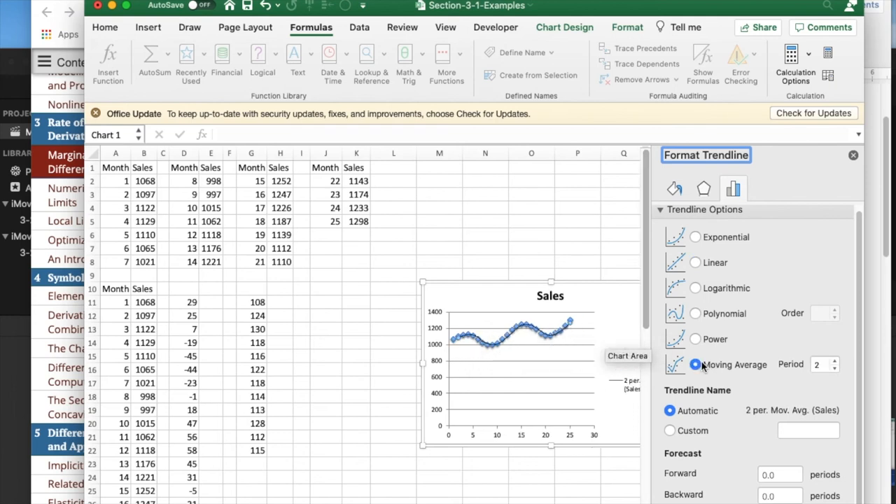
pyautogui.click(834, 361)
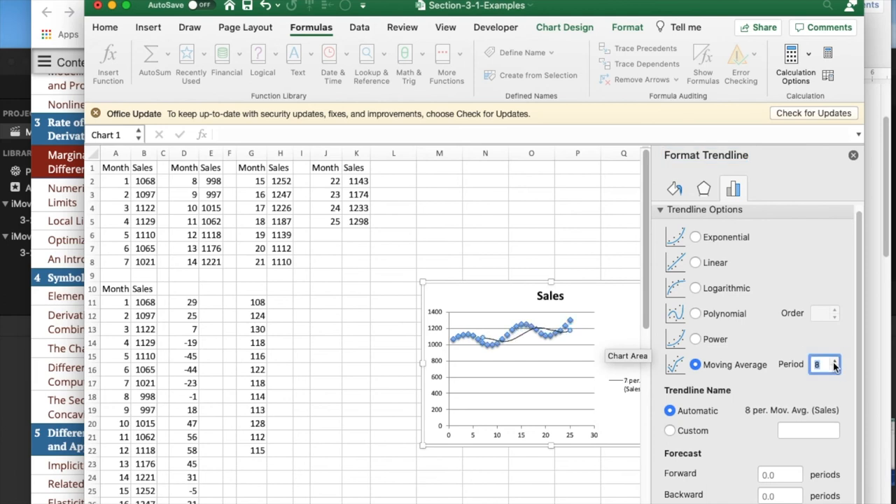
pyautogui.click(834, 361)
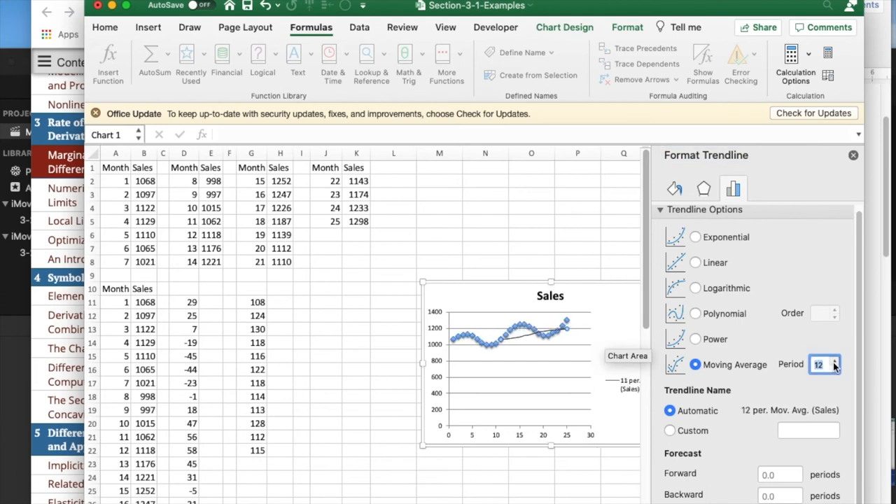
pyautogui.click(834, 361)
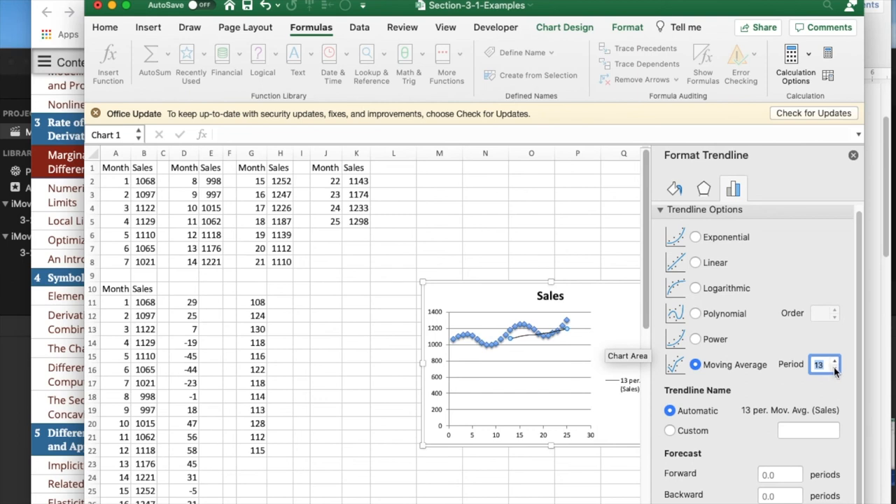
pyautogui.click(834, 367)
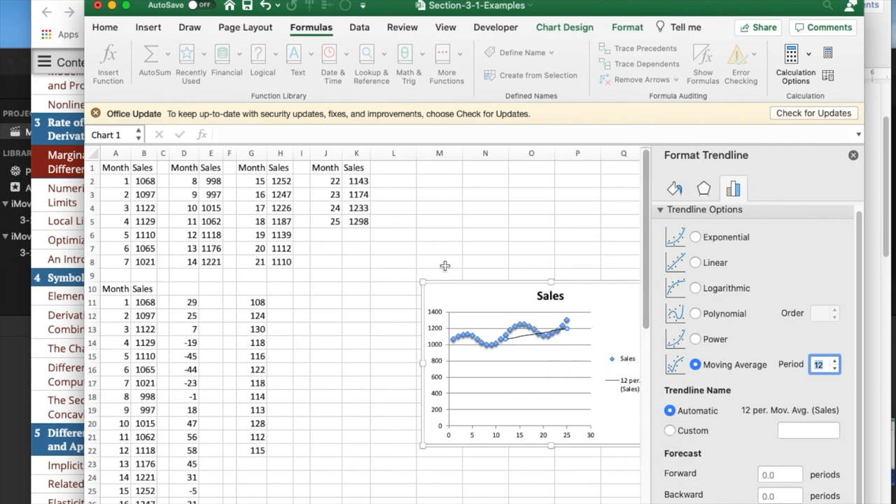
pyautogui.moveTo(205, 297)
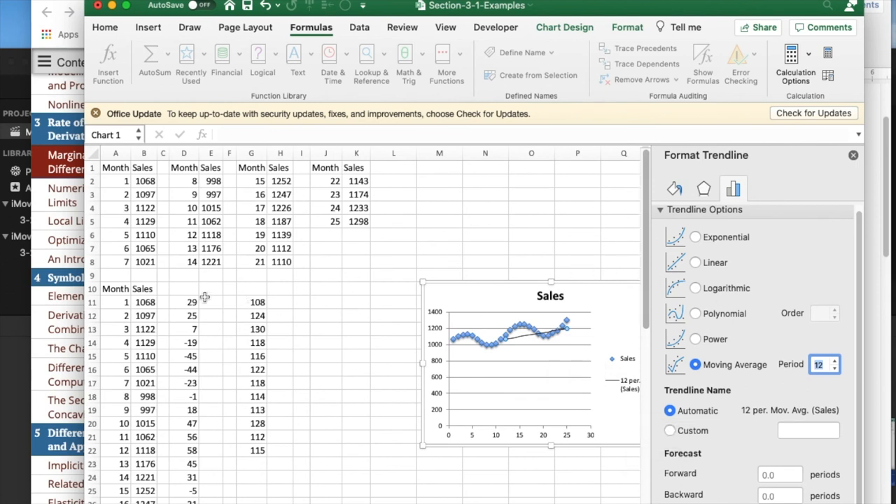
pyautogui.moveTo(189, 301)
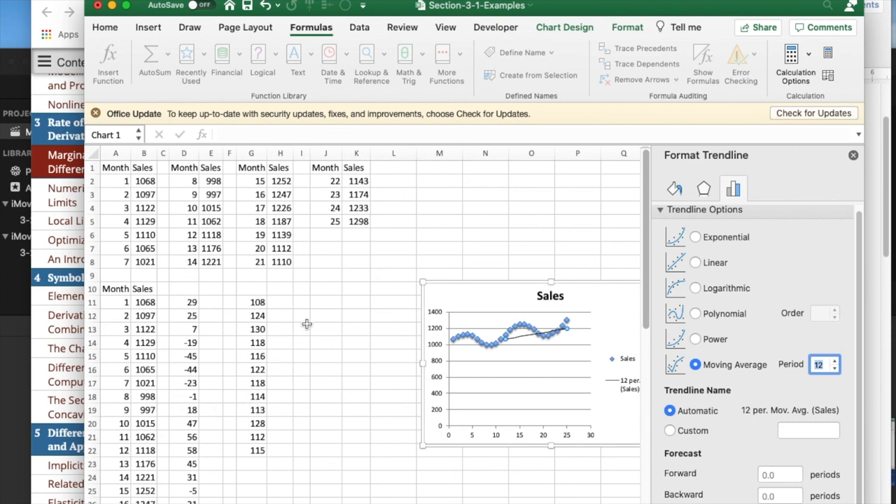
pyautogui.moveTo(527, 333)
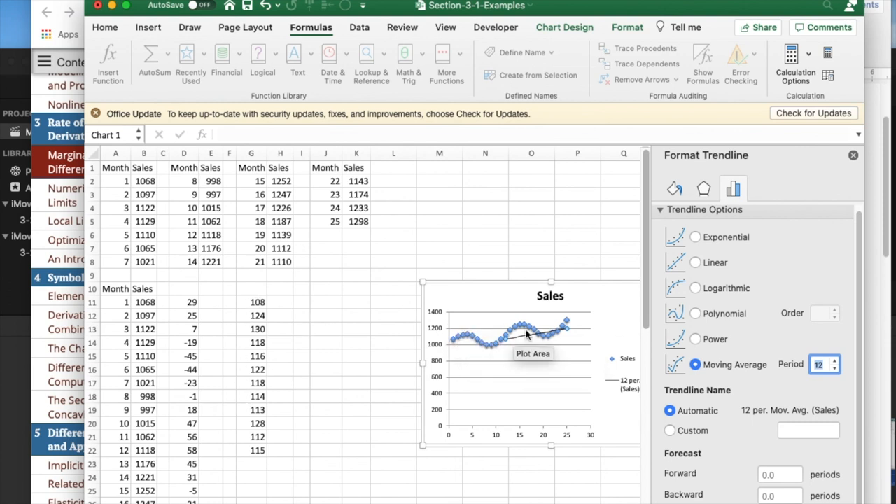
pyautogui.moveTo(567, 325)
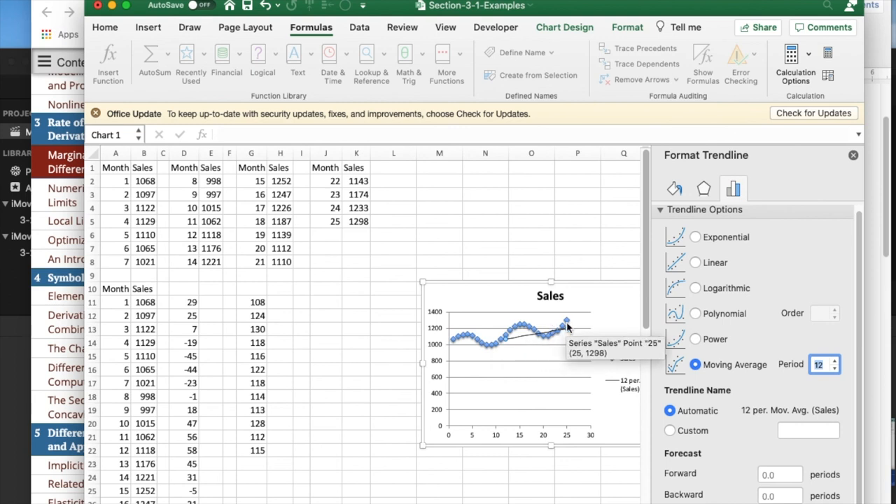
pyautogui.click(853, 154)
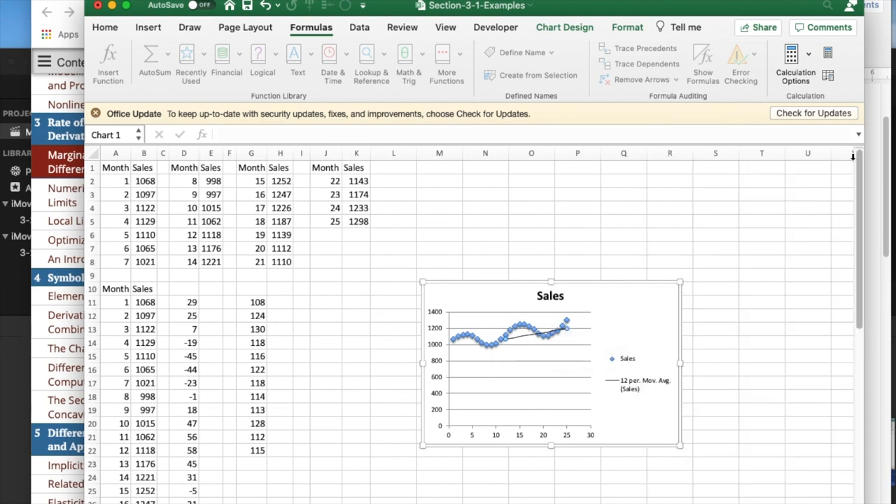